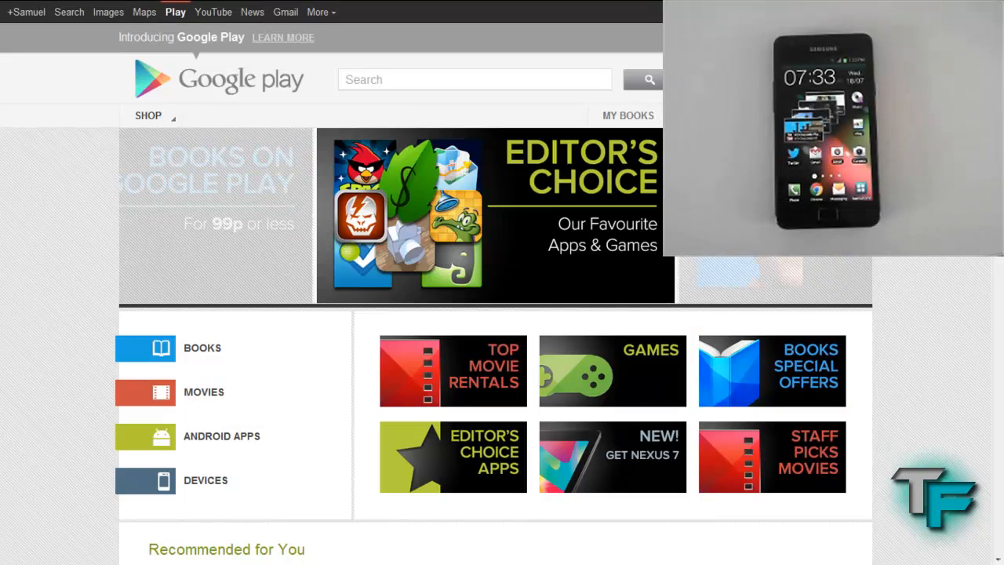
mouse_move(933, 431)
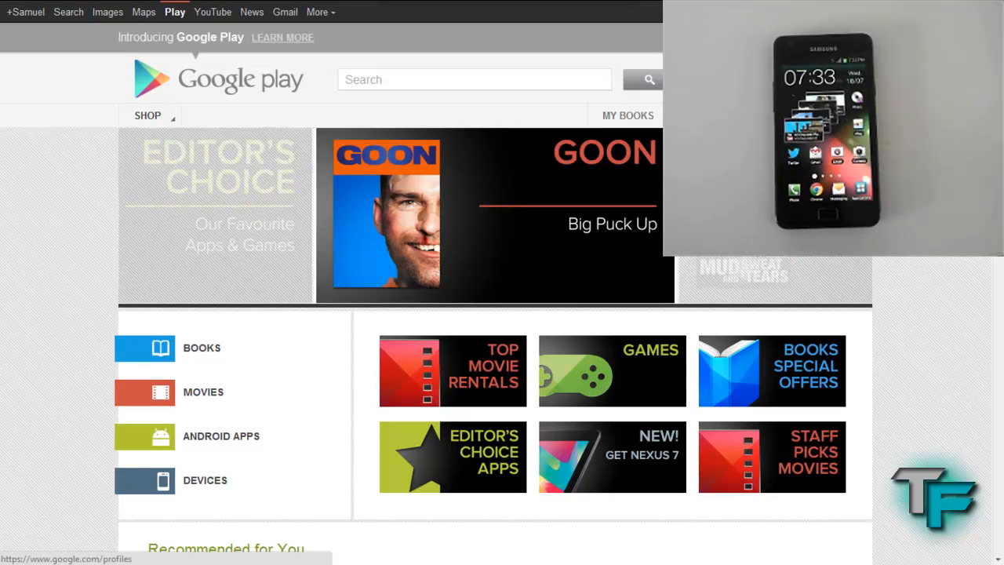
Go to the Android Apps section from the Google Play home page's category list
scroll(down, 3)
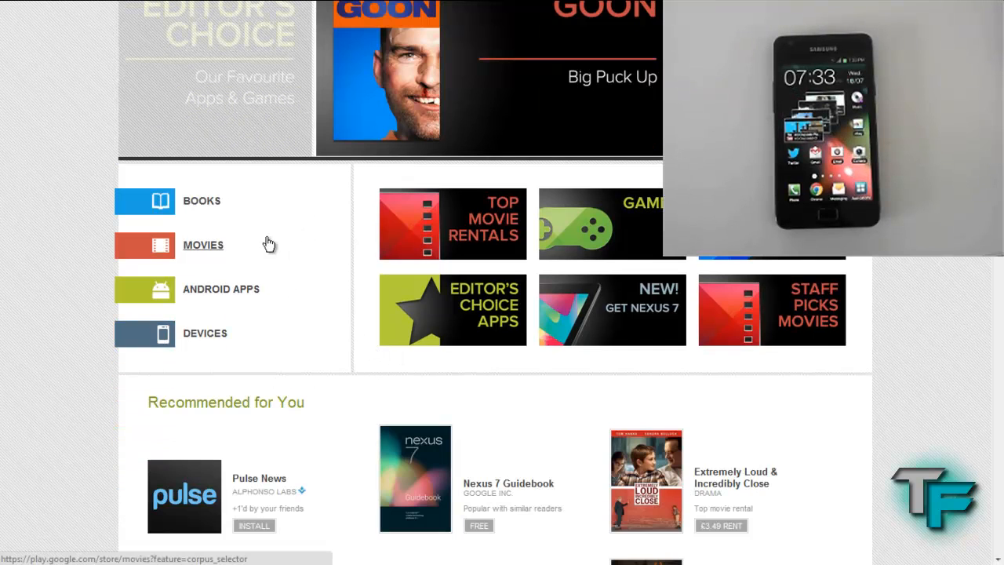
scroll(down, 3)
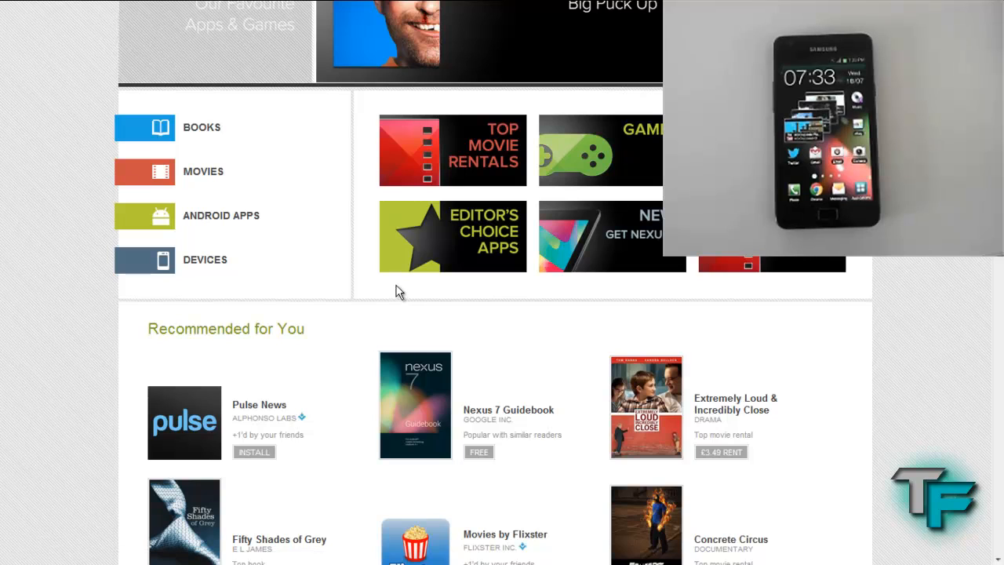
mouse_move(251, 222)
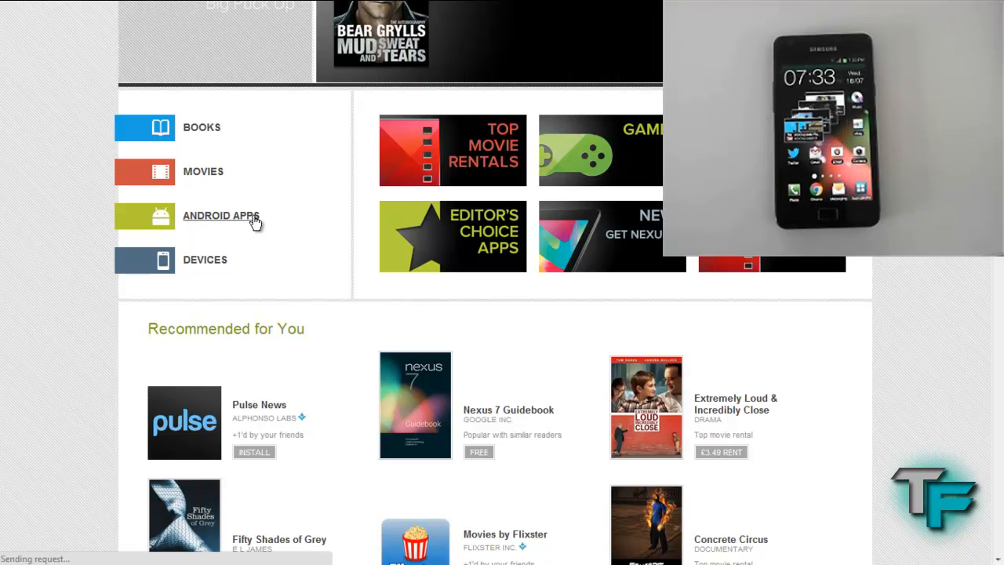
click(219, 215)
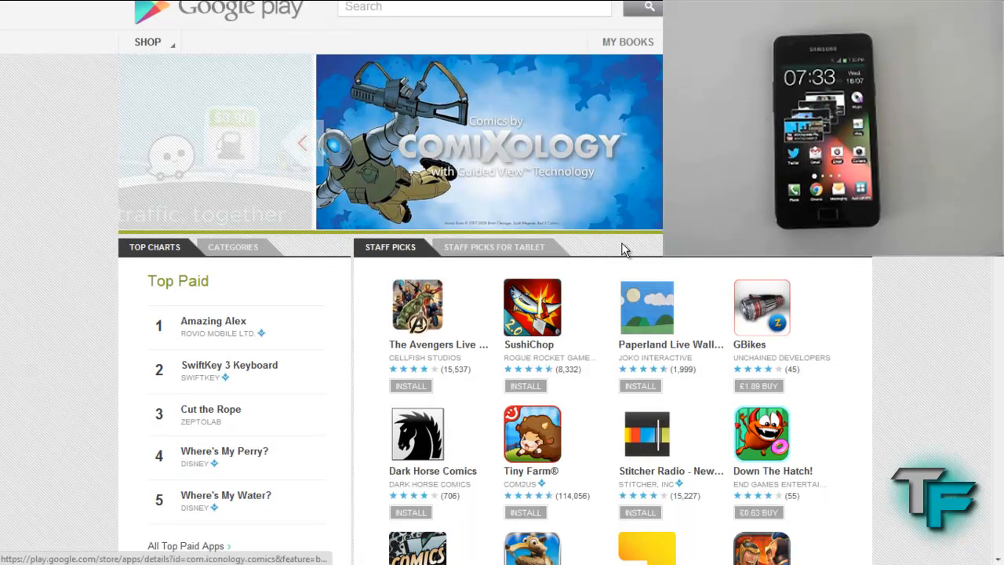
Start installing Springpad from the Staff Picks grid
scroll(down, 3)
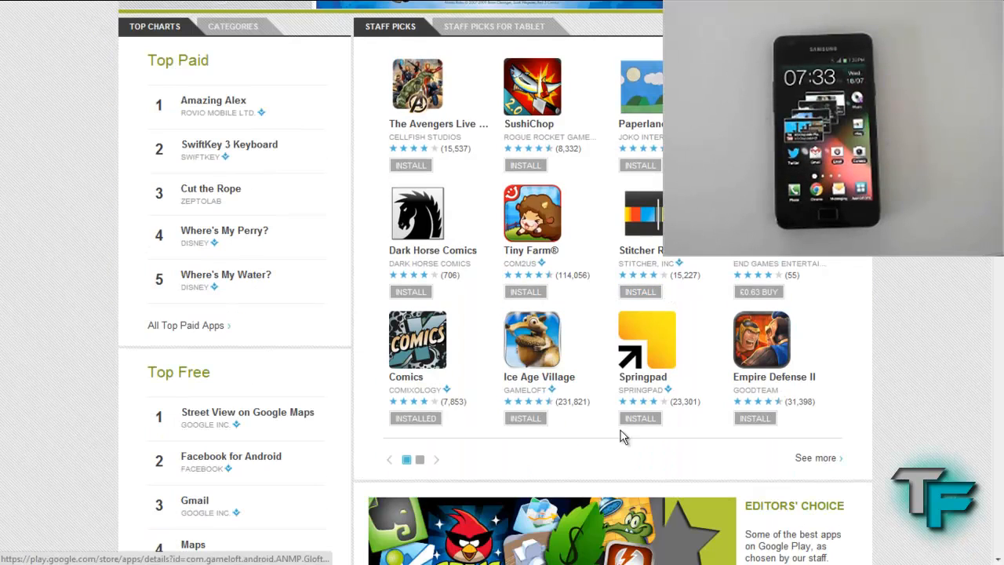
scroll(down, 3)
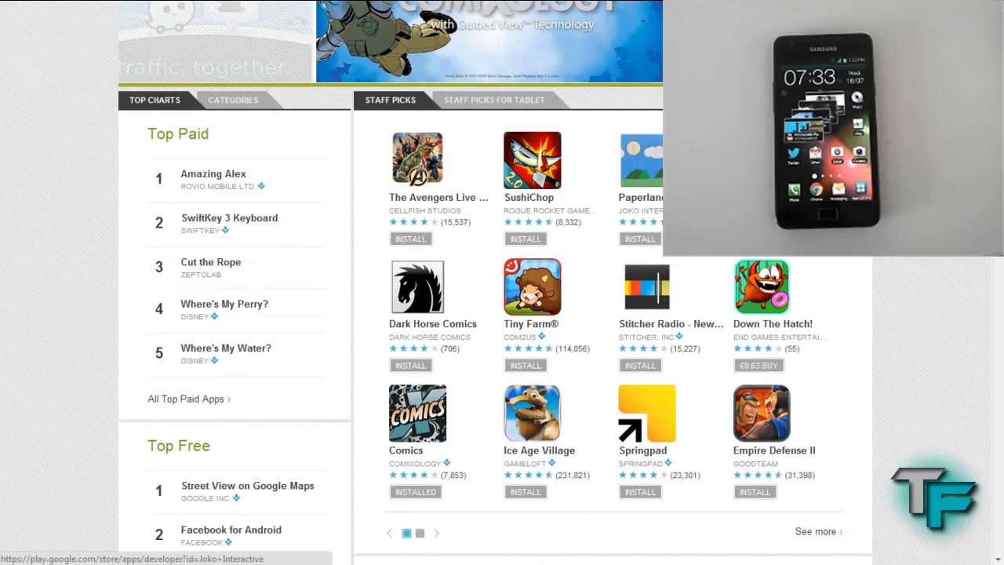
scroll(down, 3)
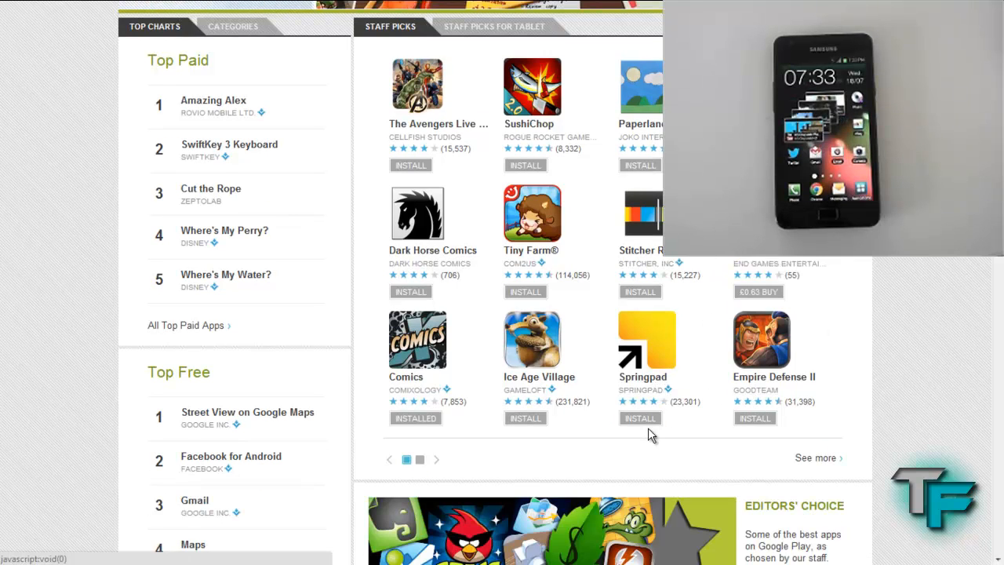
click(640, 417)
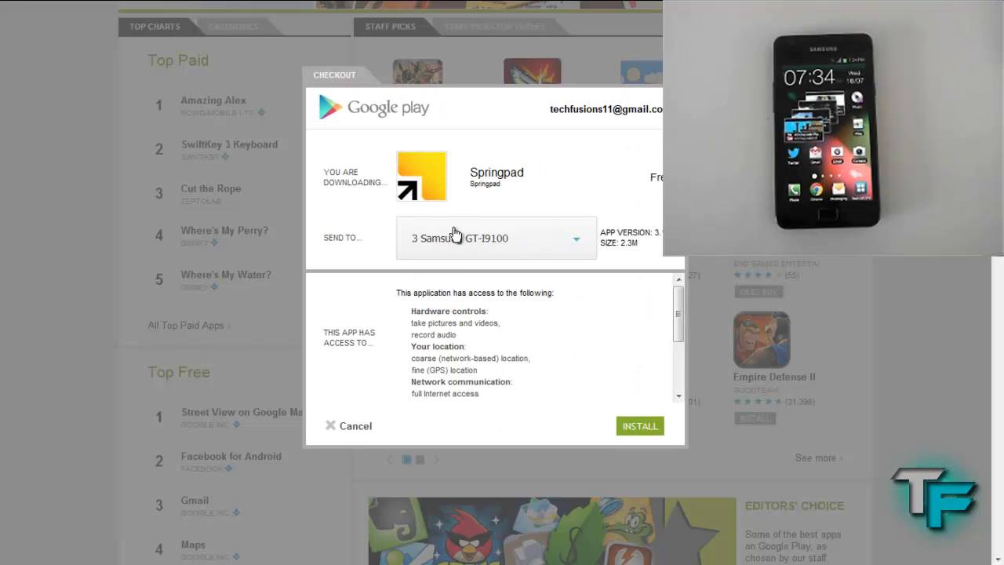
mouse_move(567, 329)
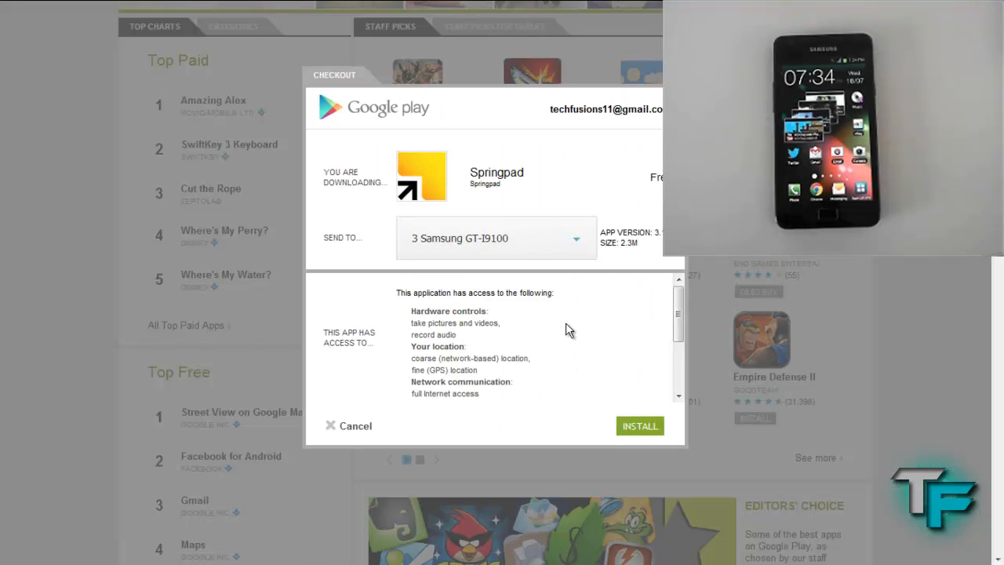
mouse_move(628, 155)
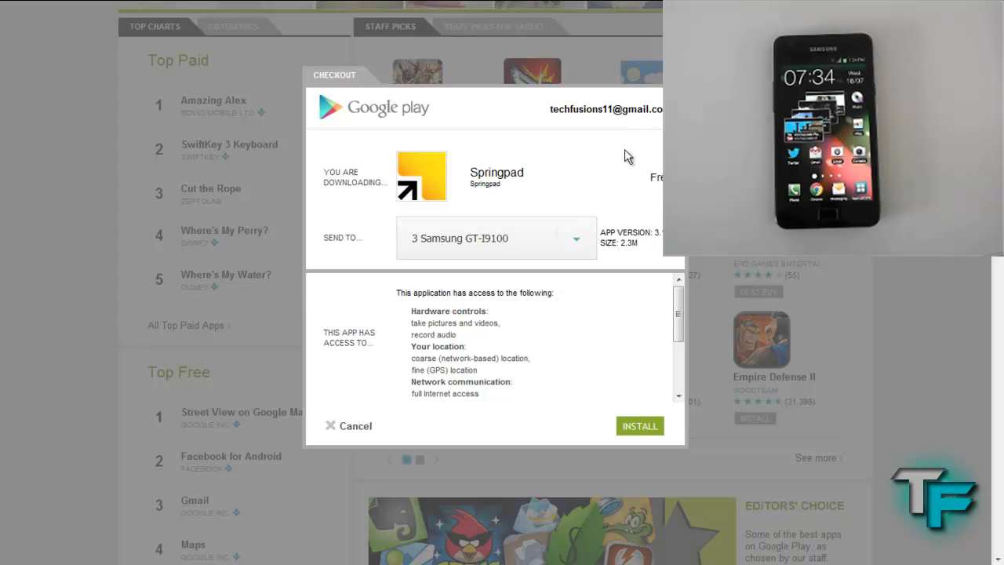
mouse_move(480, 221)
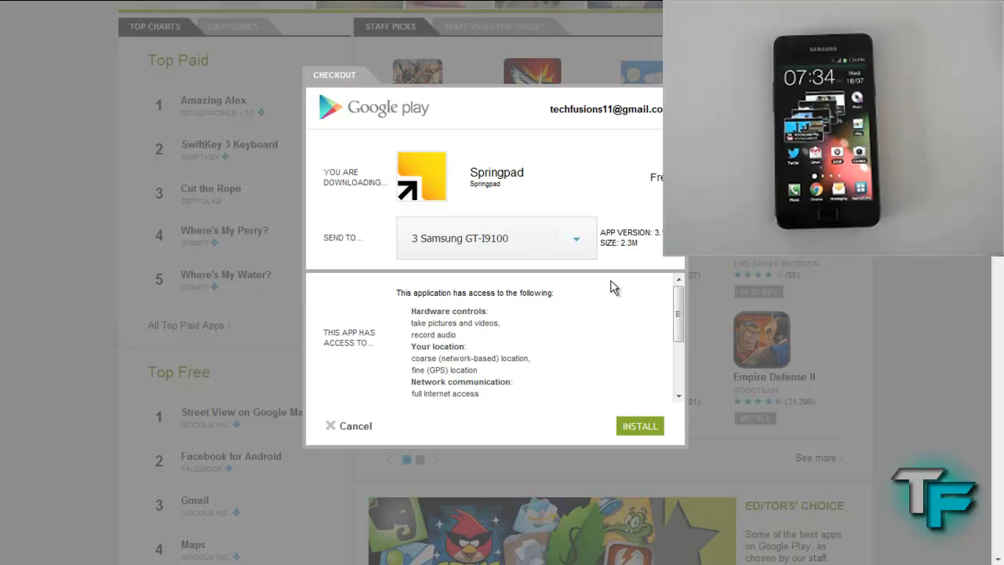
Review Springpad's permissions and confirm sending the install to the Samsung GT-I9100
scroll(down, 3)
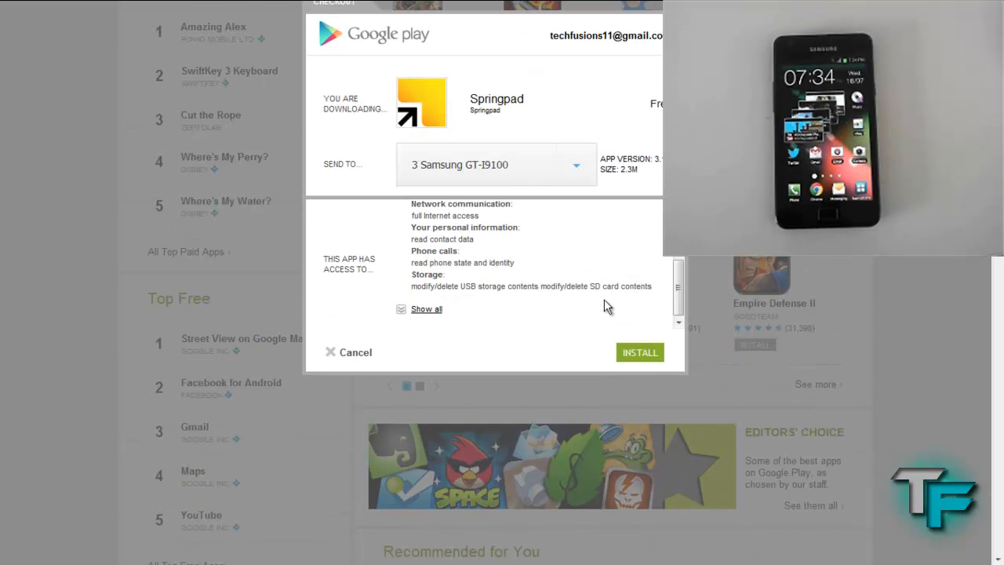
click(639, 351)
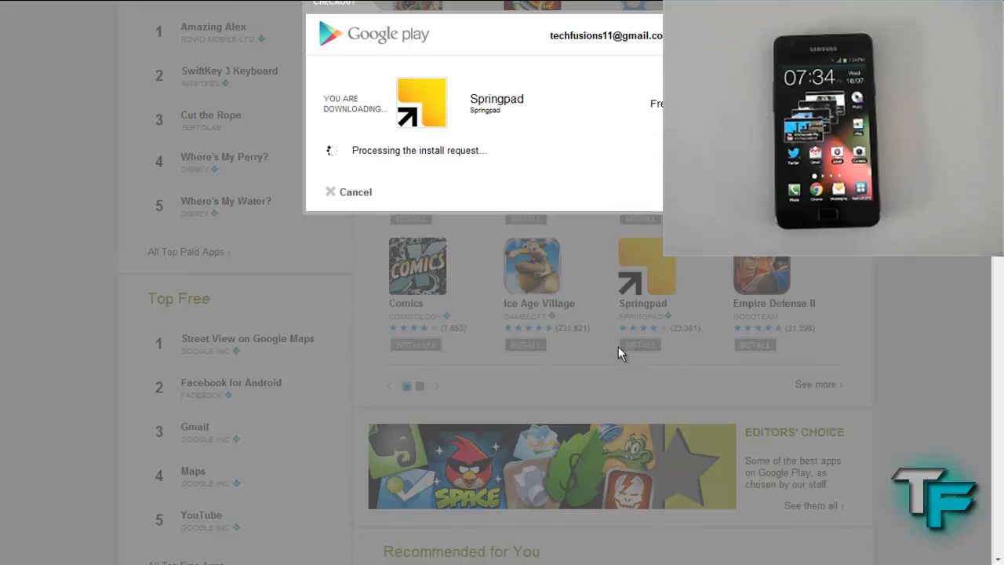